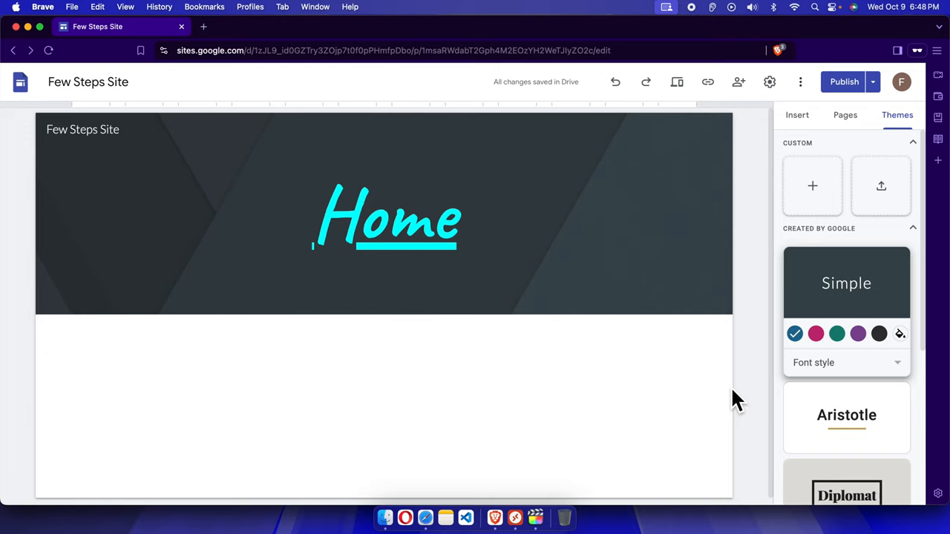
{"action": "mouse_move", "coordinate": [258, 122]}
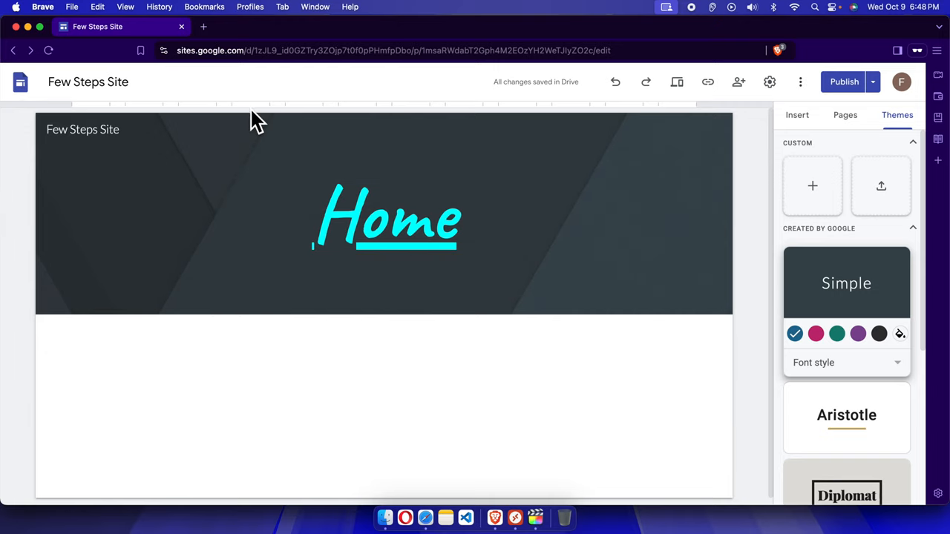
{"action": "mouse_move", "coordinate": [505, 319]}
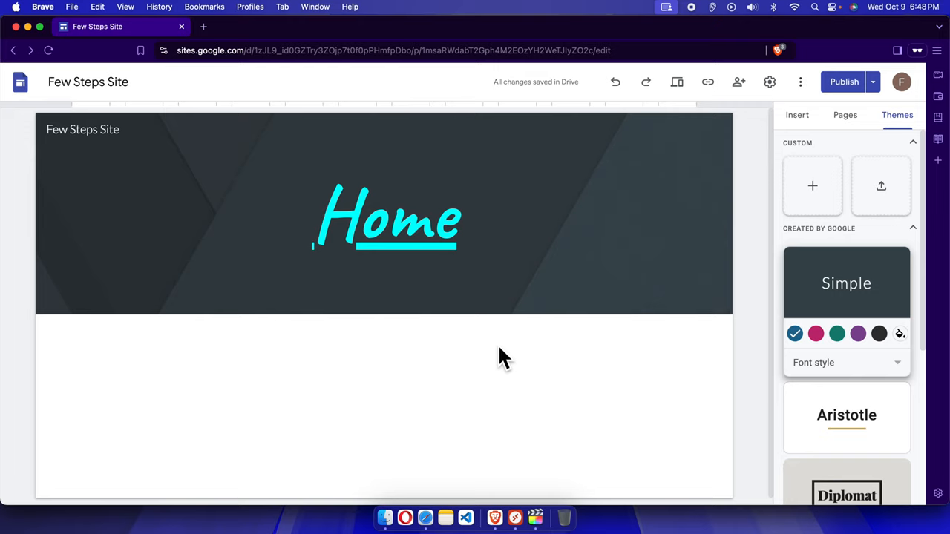
{"action": "mouse_move", "coordinate": [481, 353]}
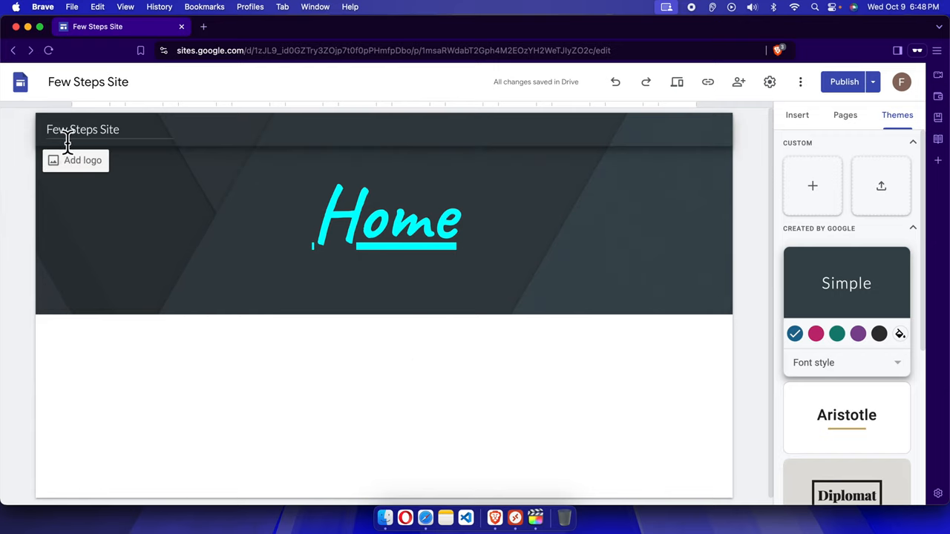
{"action": "mouse_move", "coordinate": [83, 141]}
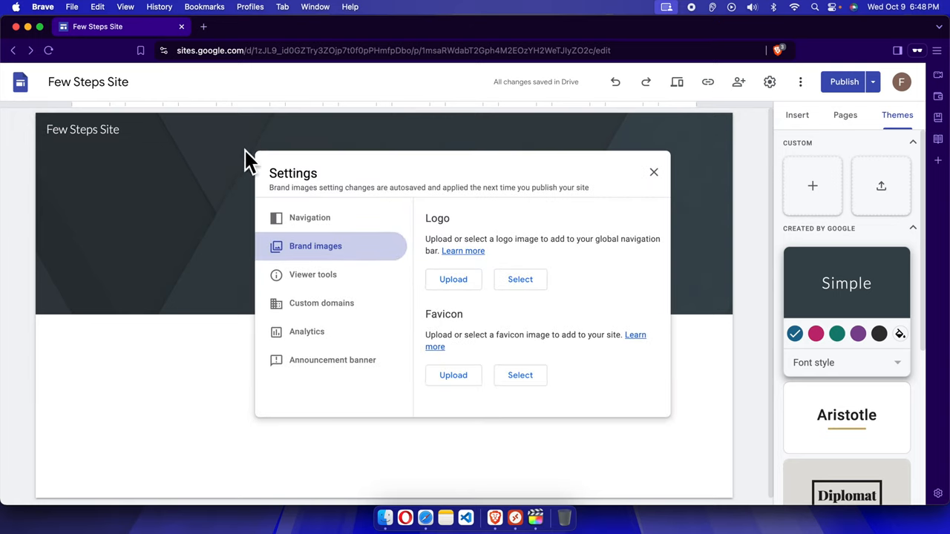
{"action": "mouse_move", "coordinate": [378, 252]}
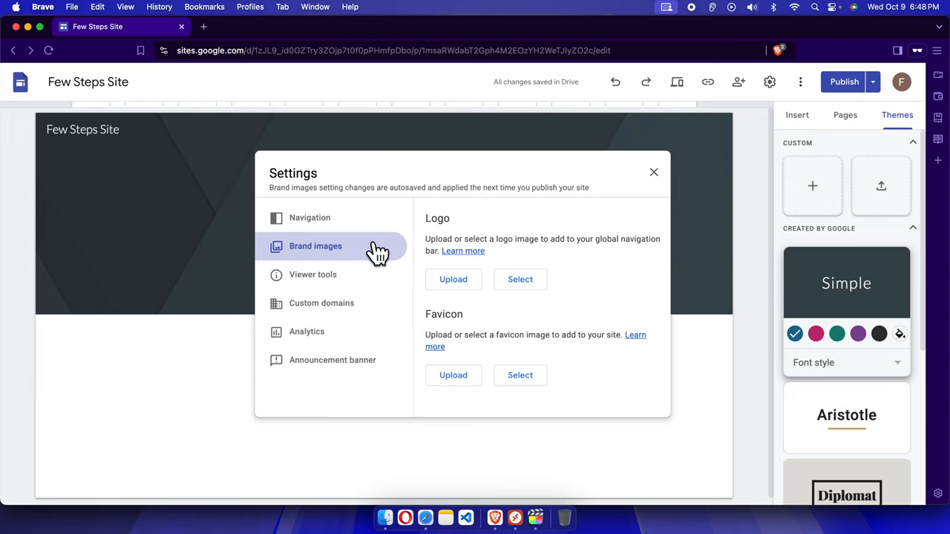
{"action": "mouse_move", "coordinate": [460, 256]}
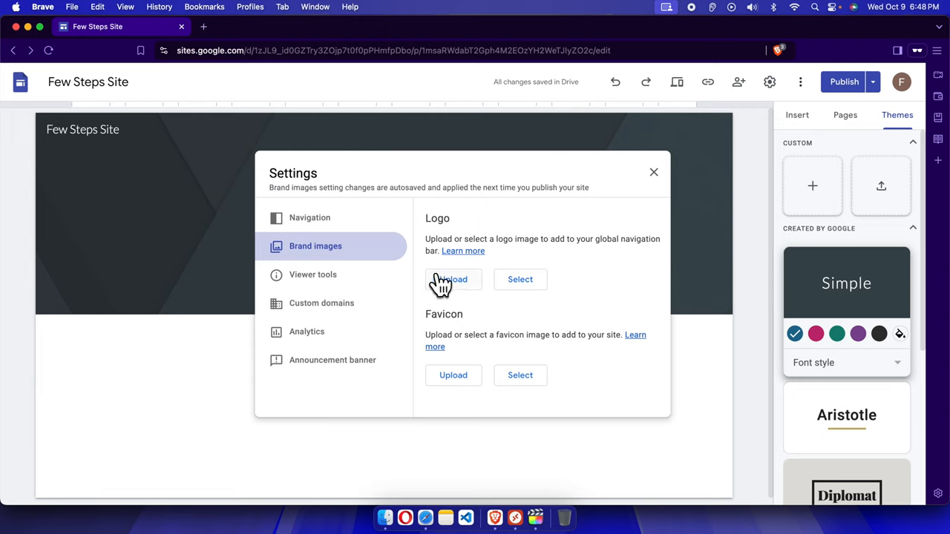
{"action": "mouse_move", "coordinate": [438, 294]}
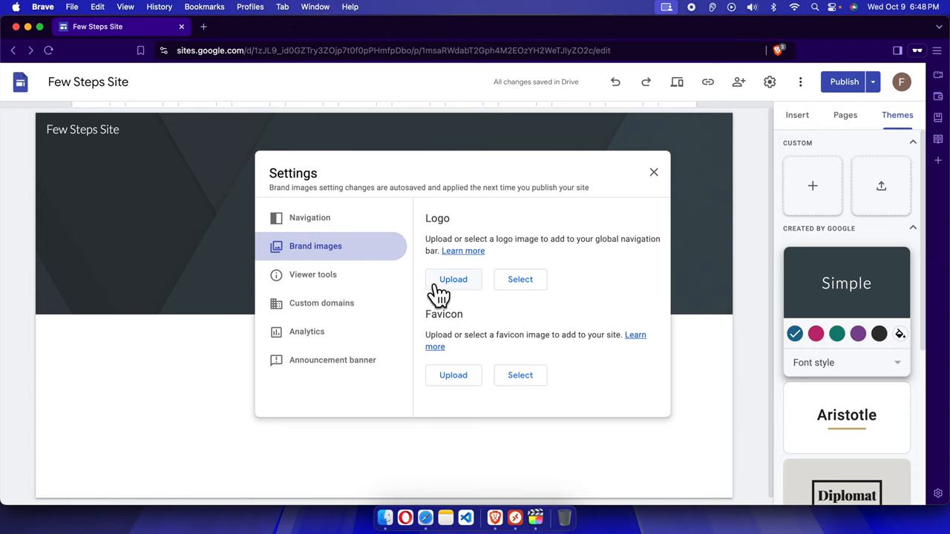
{"action": "mouse_move", "coordinate": [809, 269]}
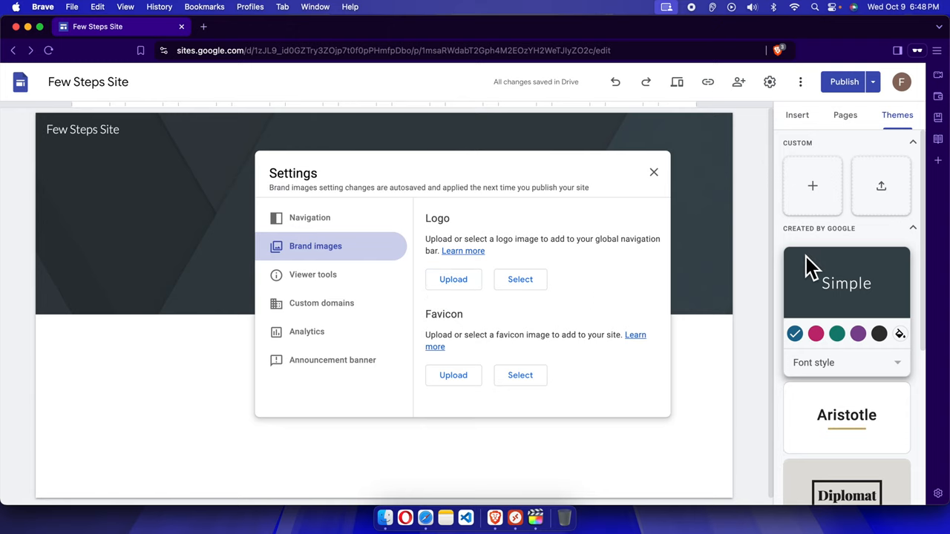
{"action": "left_click", "coordinate": [452, 279]}
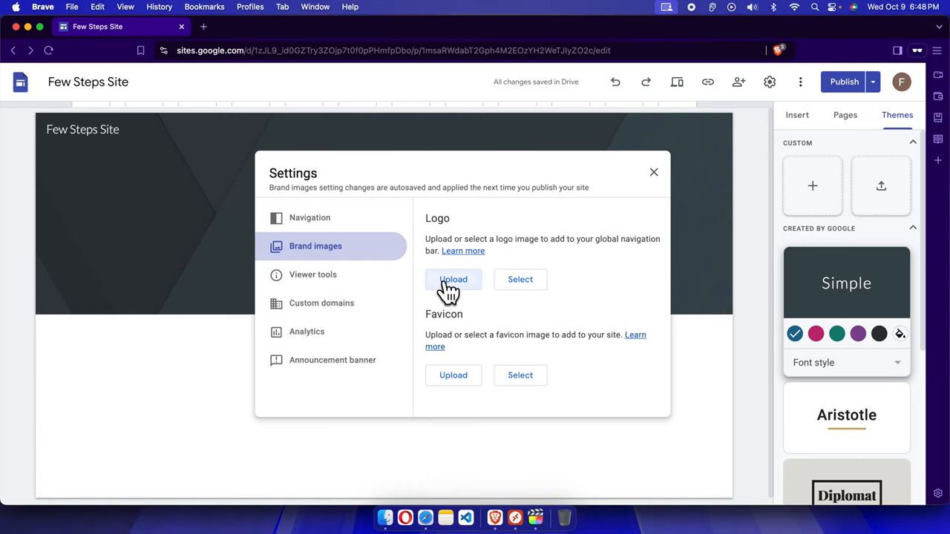
Step: Upload Few Steps (3).png from Downloads as the site logo
{"action": "left_click", "coordinate": [453, 279]}
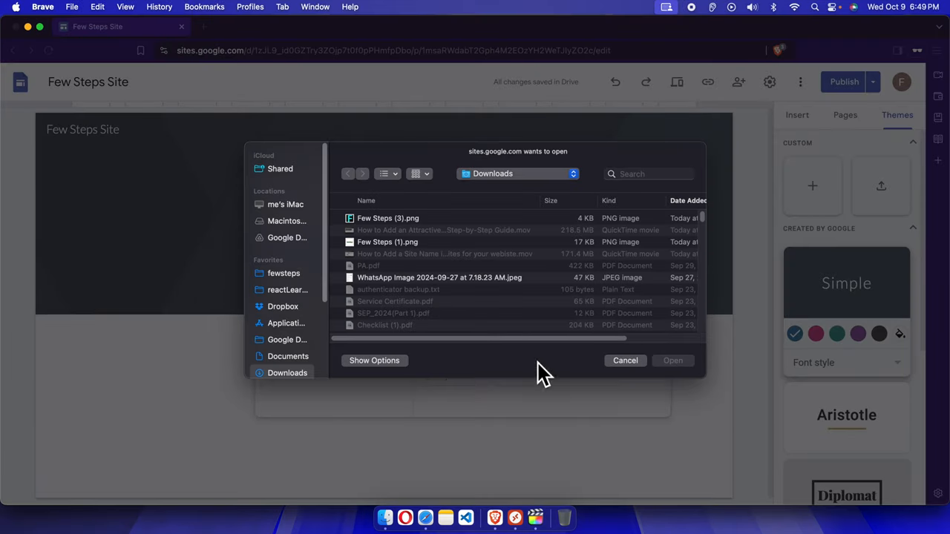
{"action": "mouse_move", "coordinate": [403, 231]}
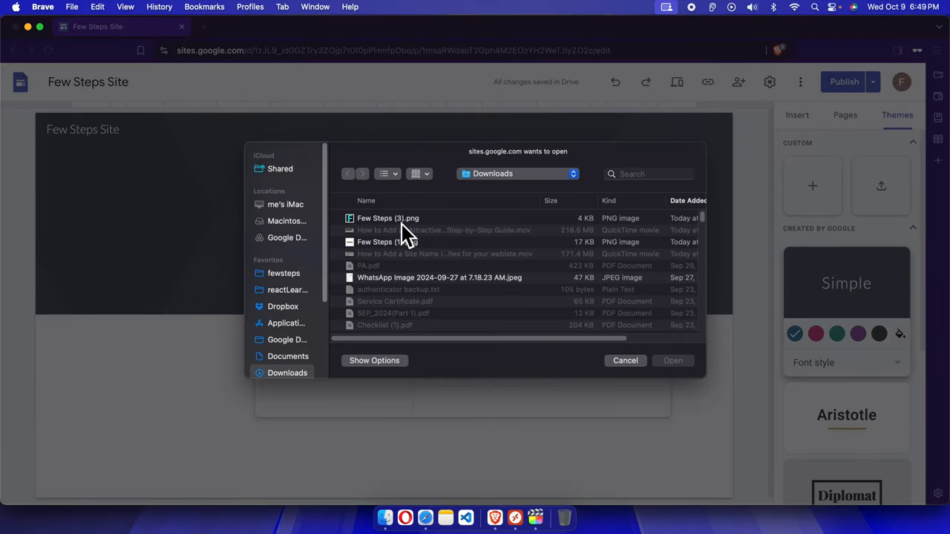
{"action": "left_click", "coordinate": [388, 219]}
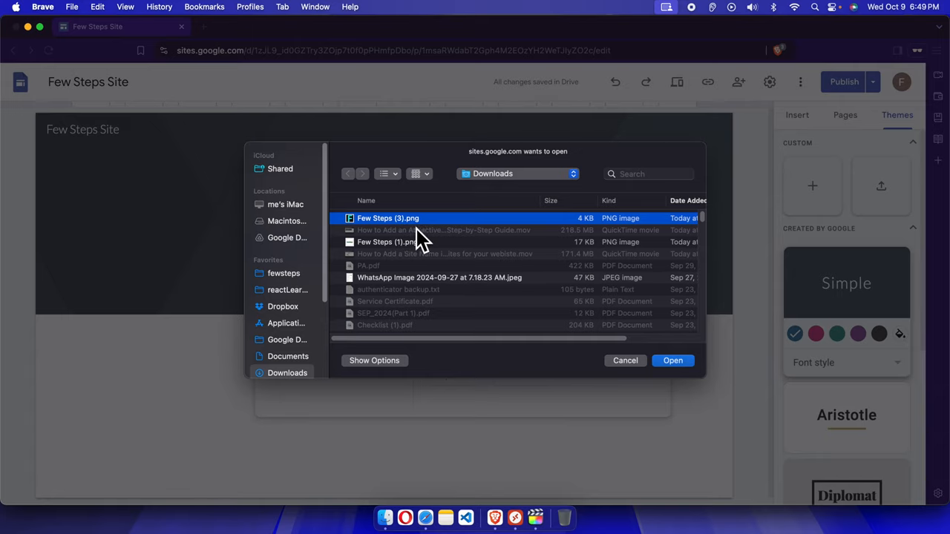
{"action": "mouse_move", "coordinate": [676, 330]}
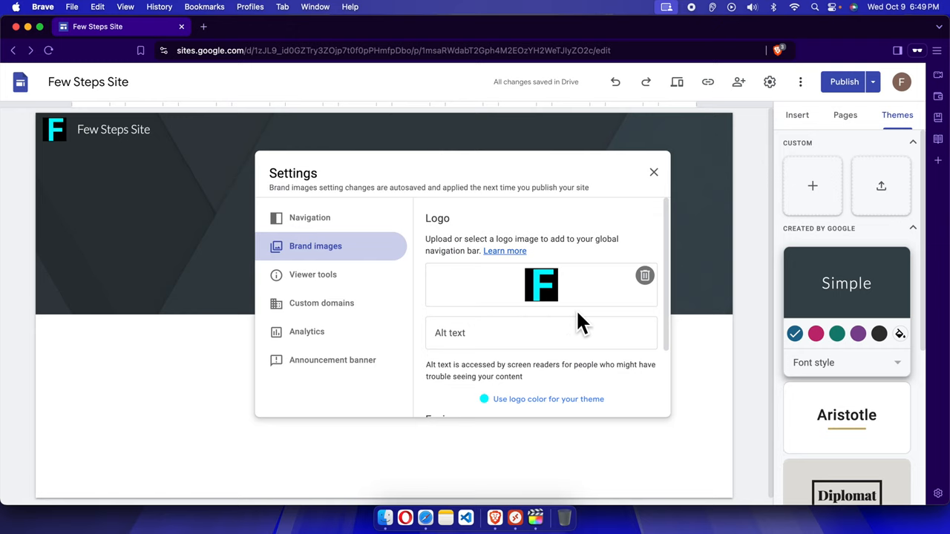
{"action": "mouse_move", "coordinate": [389, 315]}
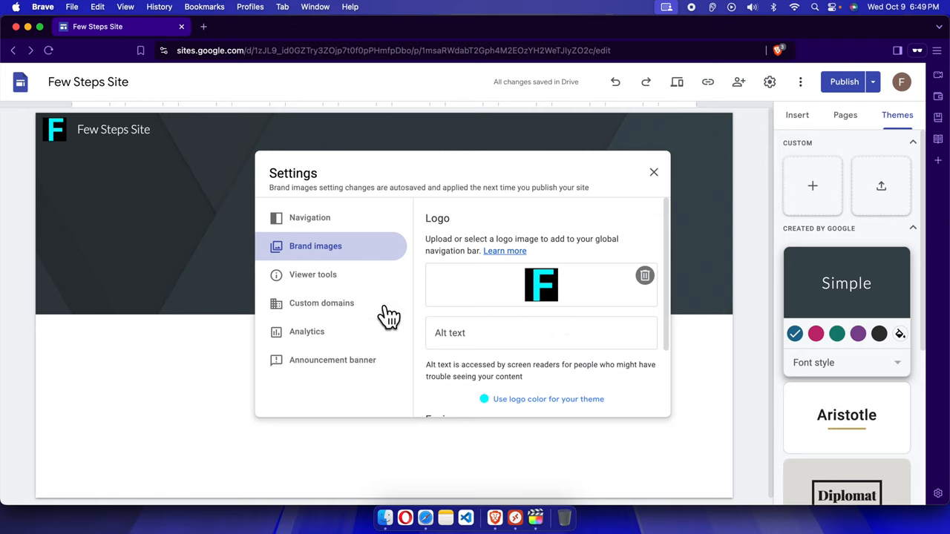
Step: Enter 'Few Steps Logo' as the alt text for the F logo
{"action": "left_click", "coordinate": [540, 332]}
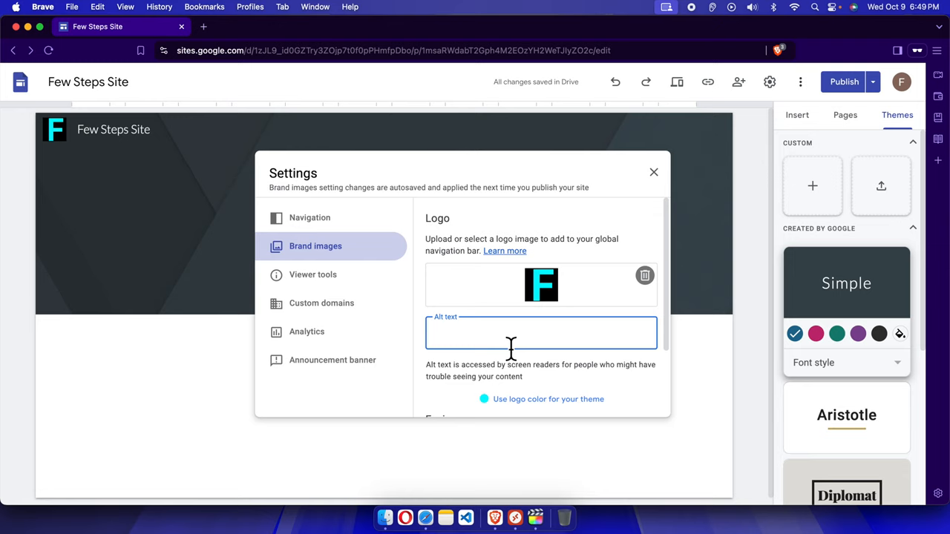
{"action": "type", "text": "Few Steps Logo"}
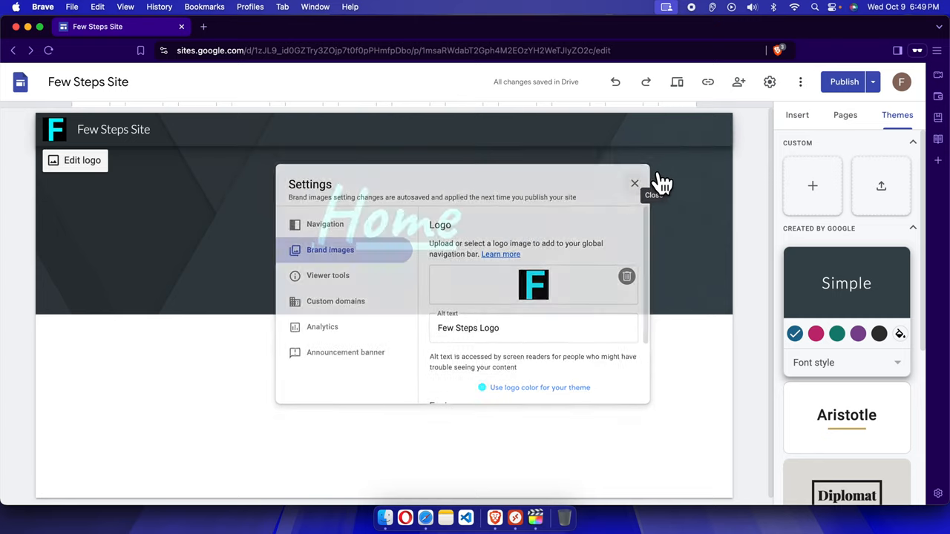
Step: Close the Settings dialog to see the F logo in the header
{"action": "left_click", "coordinate": [636, 184]}
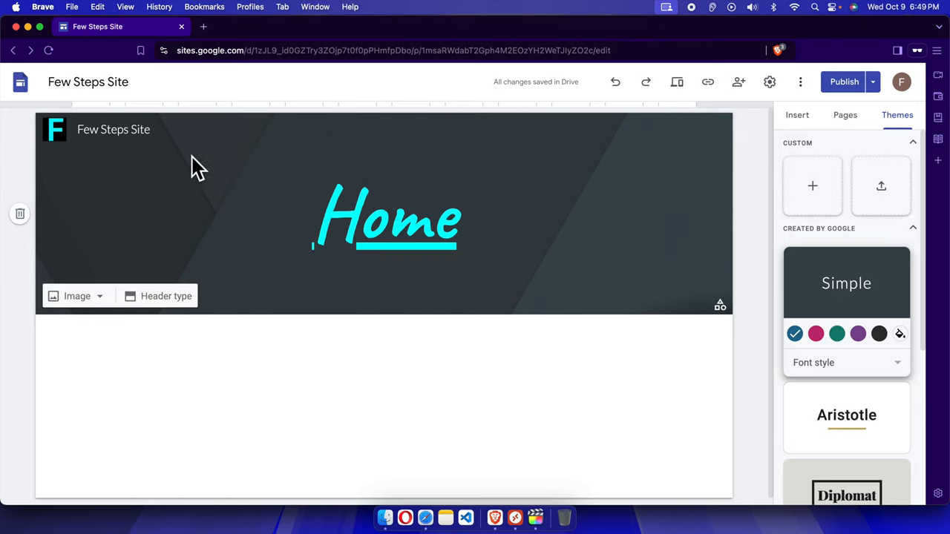
{"action": "mouse_move", "coordinate": [449, 167]}
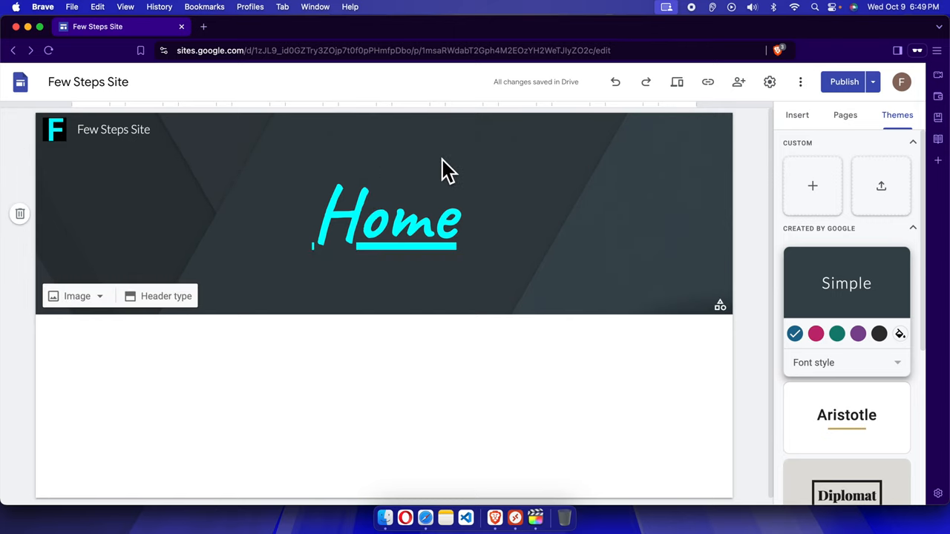
{"action": "mouse_move", "coordinate": [606, 211]}
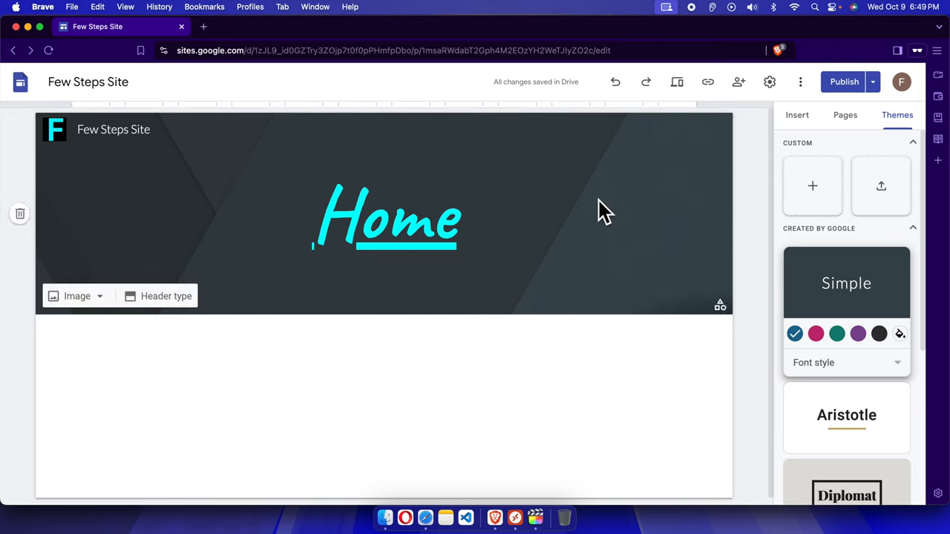
{"action": "mouse_move", "coordinate": [146, 176]}
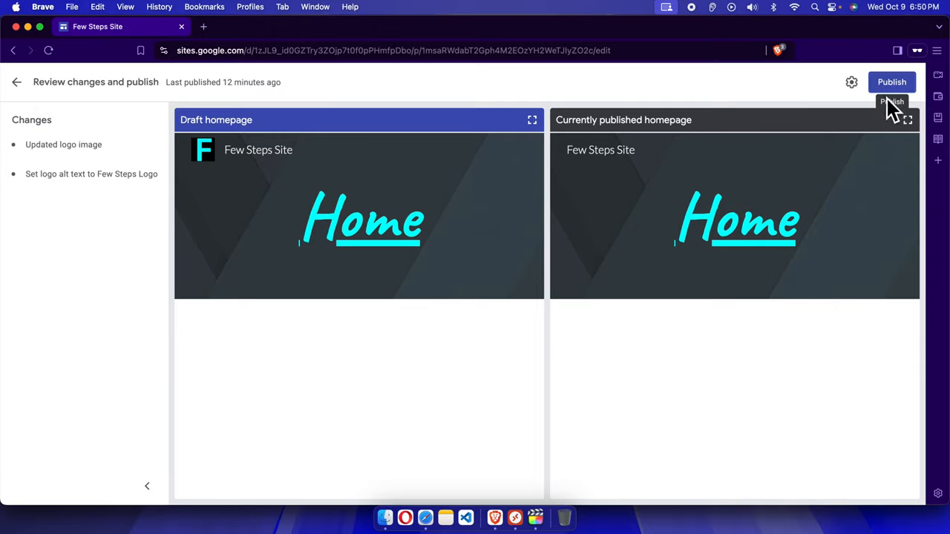
Step: Publish the site with the new logo and its alt text
{"action": "left_click", "coordinate": [890, 81]}
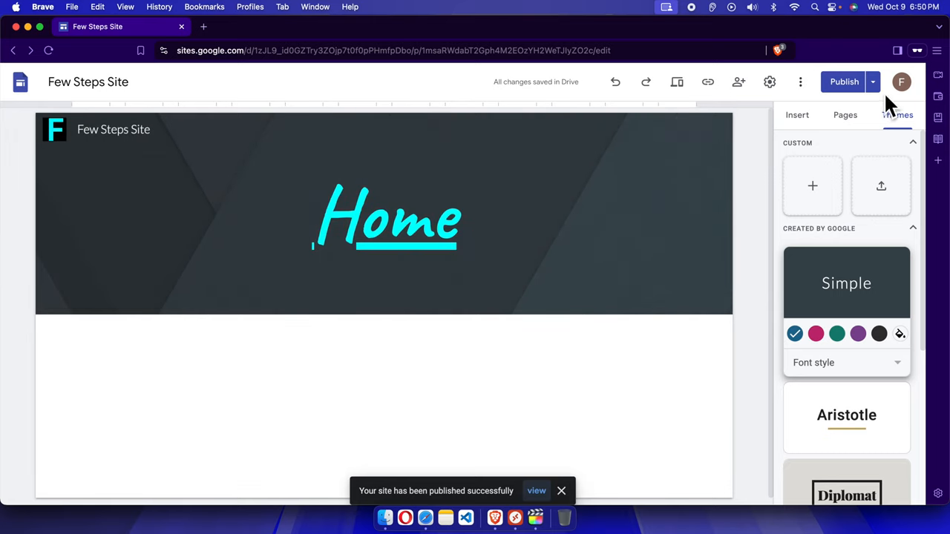
{"action": "left_click", "coordinate": [873, 81]}
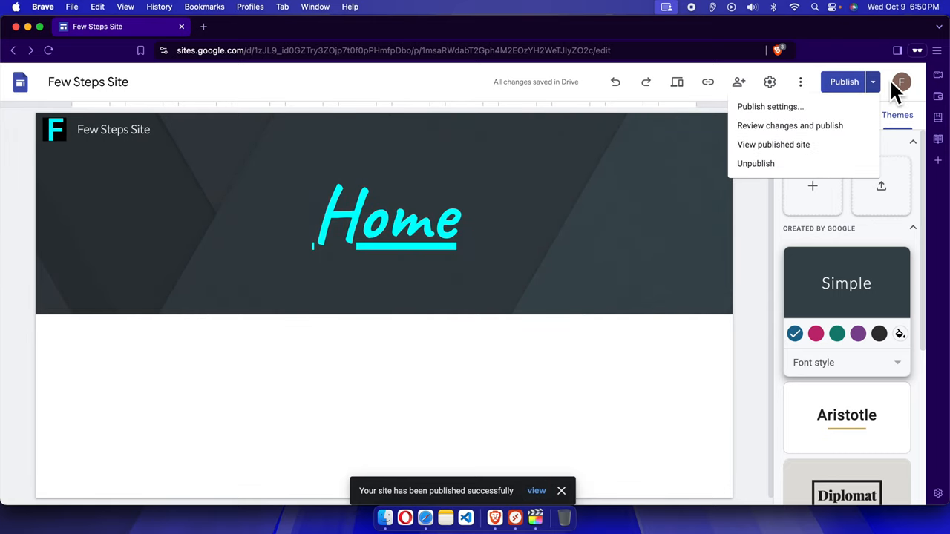
{"action": "mouse_move", "coordinate": [774, 145]}
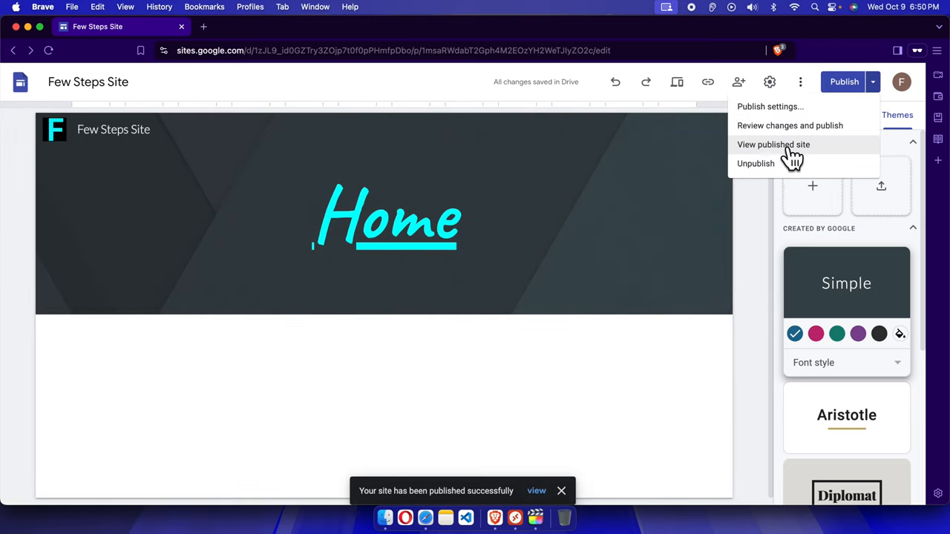
Step: View the live published site with the F logo in a new tab
{"action": "left_click", "coordinate": [773, 144]}
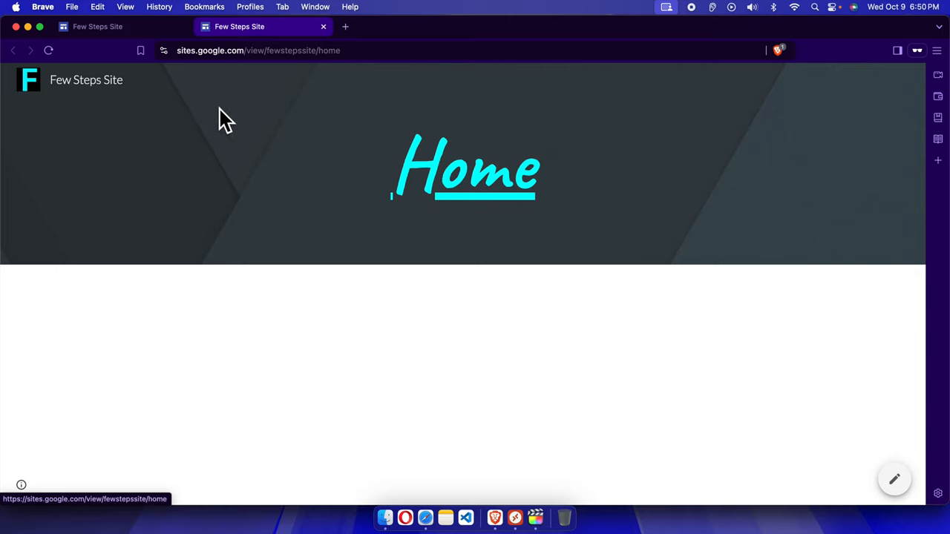
{"action": "mouse_move", "coordinate": [194, 119]}
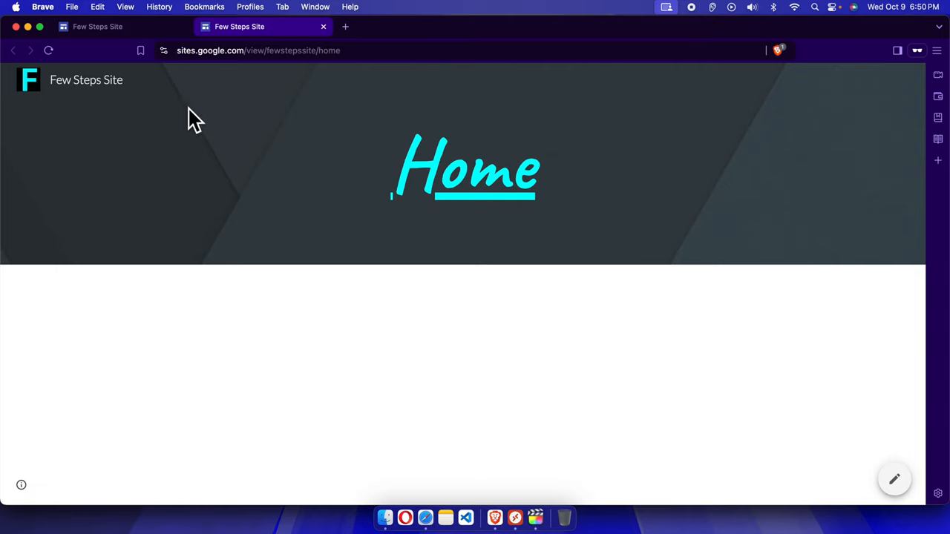
{"action": "mouse_move", "coordinate": [176, 166]}
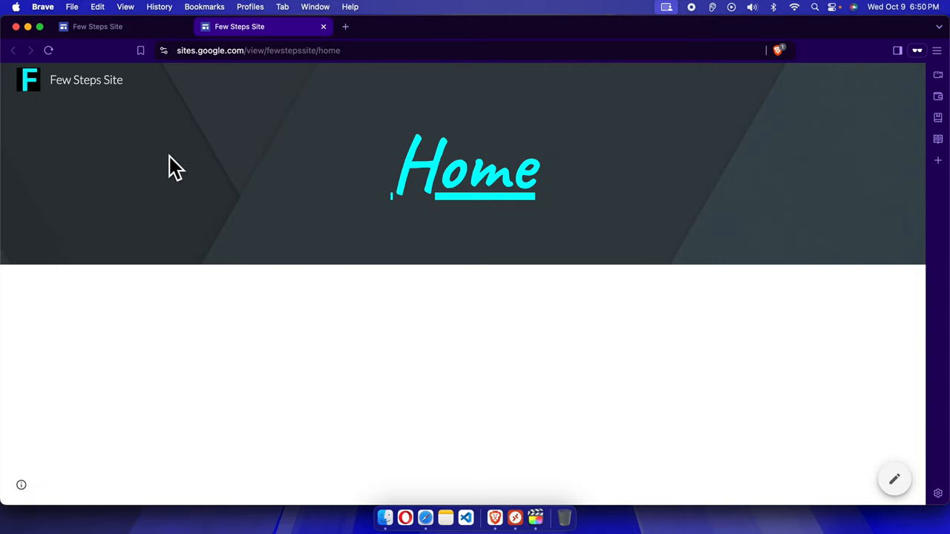
{"action": "mouse_move", "coordinate": [306, 139]}
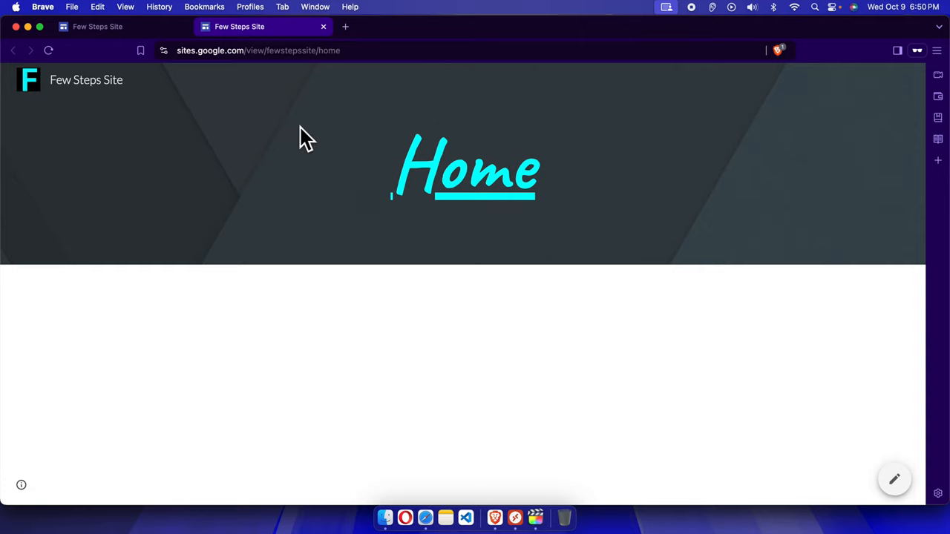
{"action": "mouse_move", "coordinate": [671, 162]}
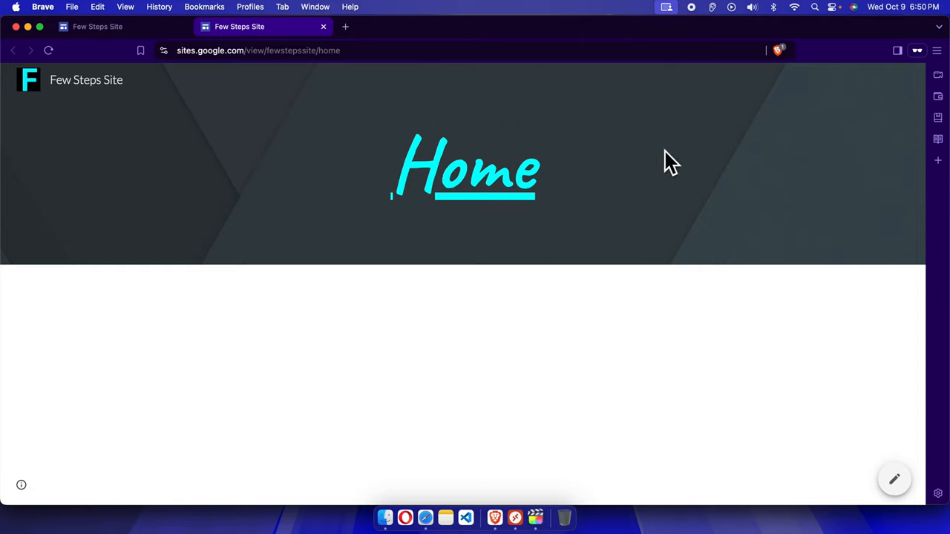